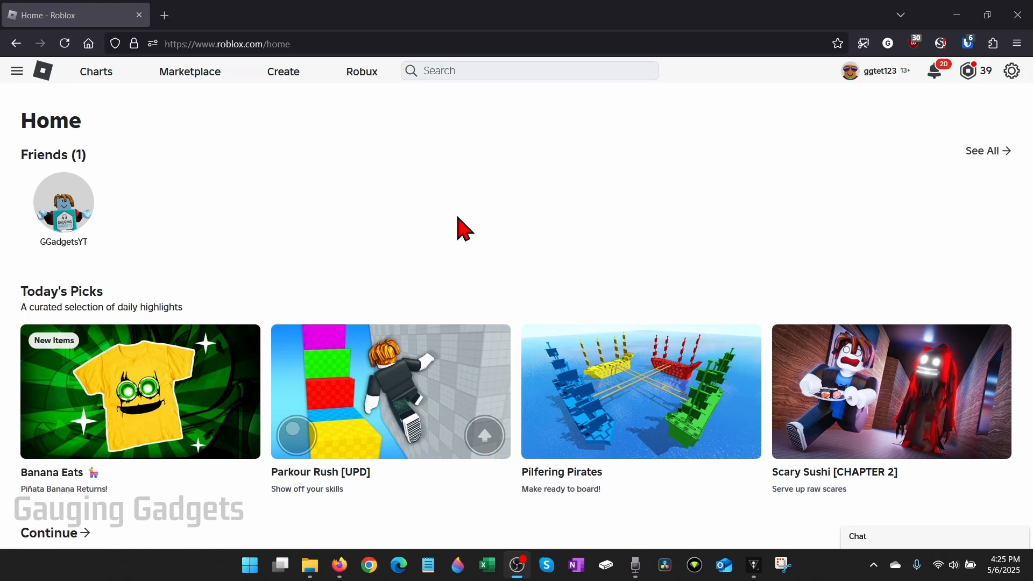
mouse_move(531, 176)
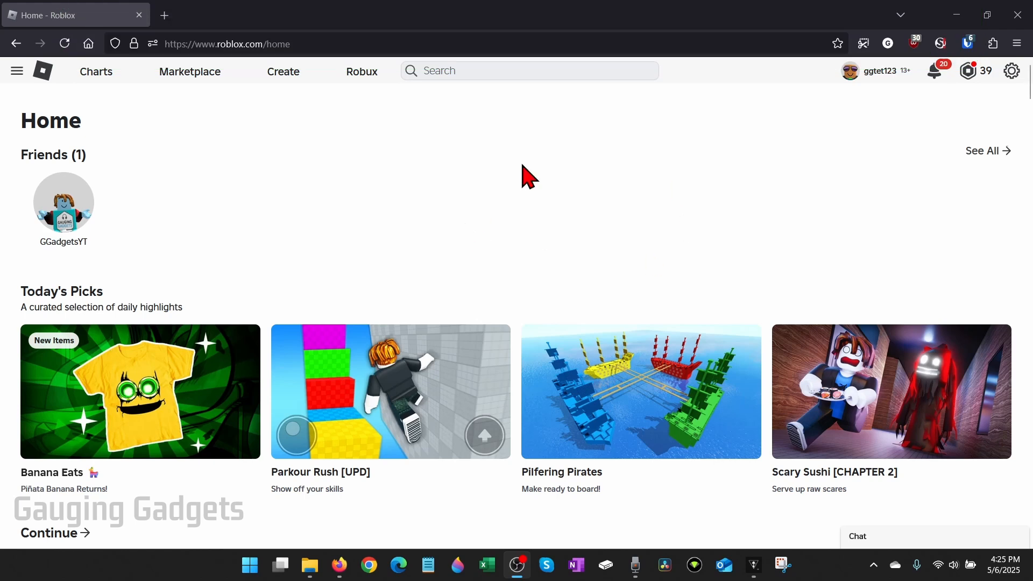
mouse_move(585, 227)
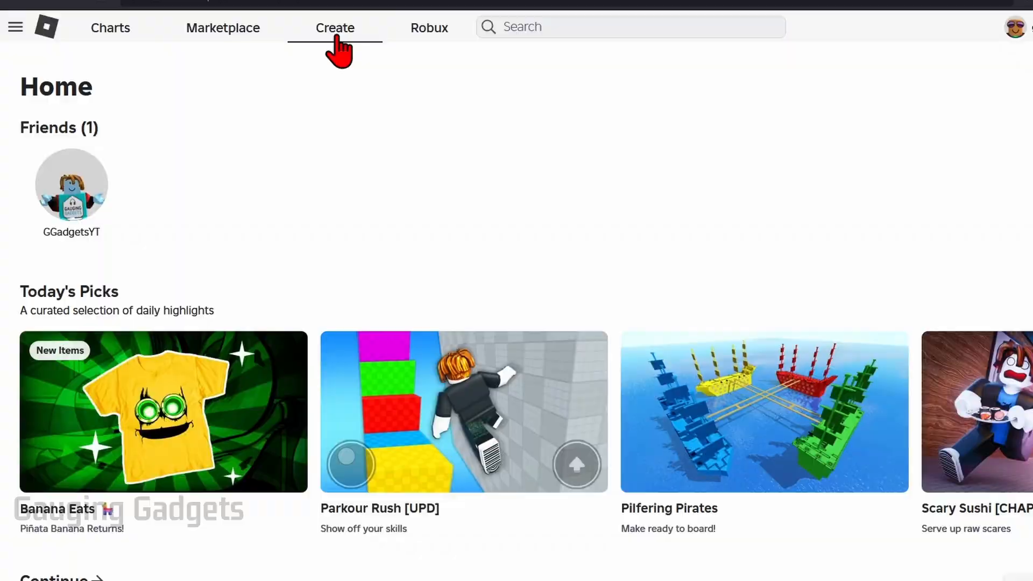
Go to Create > Creations and show the Development Items tab
click(335, 28)
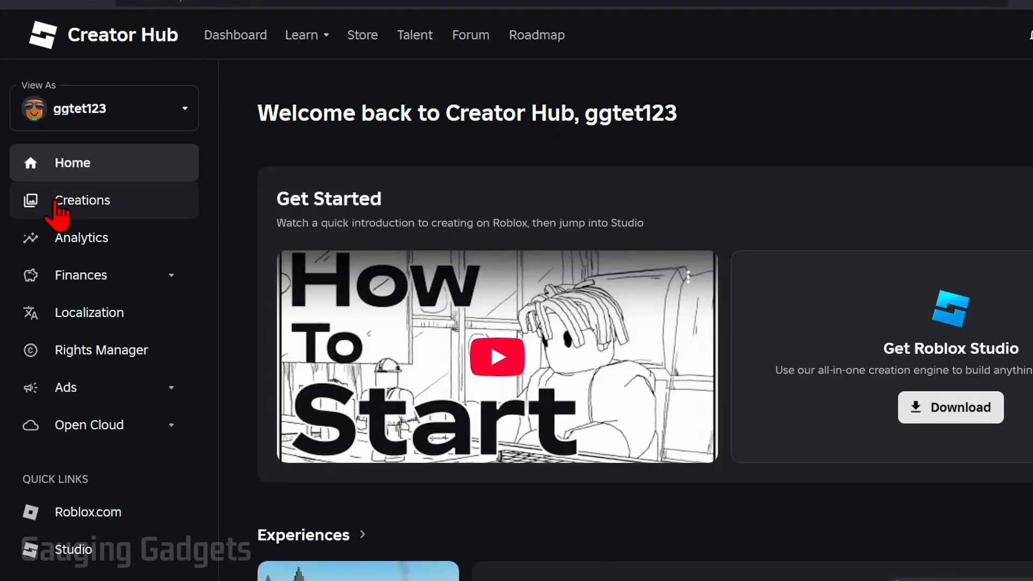
click(82, 200)
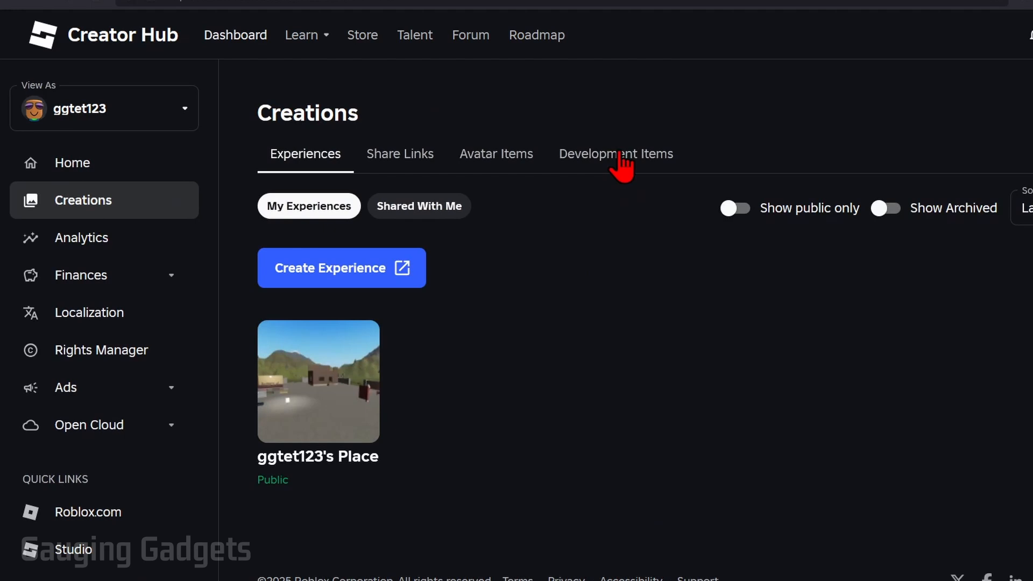
click(615, 153)
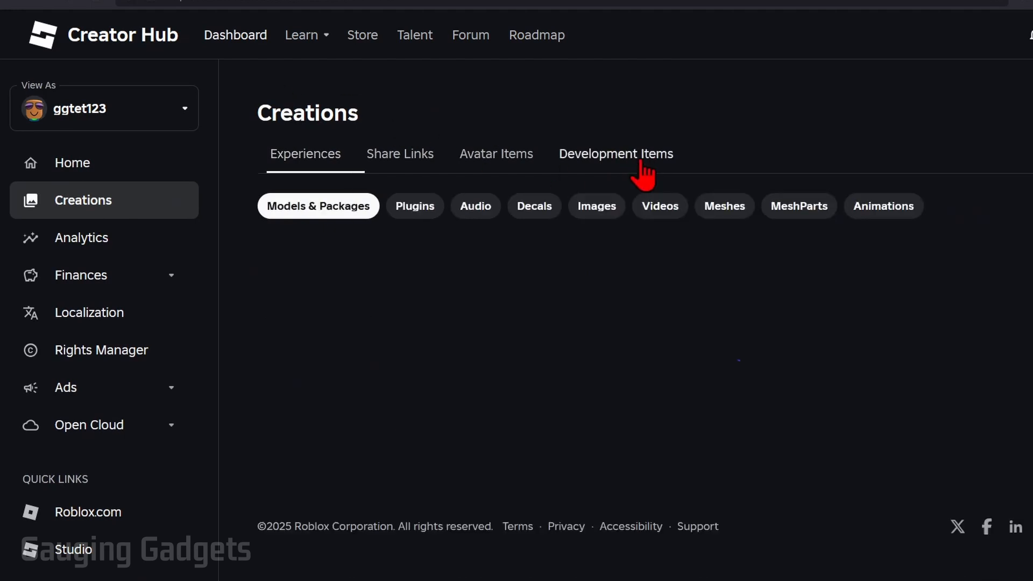
click(615, 154)
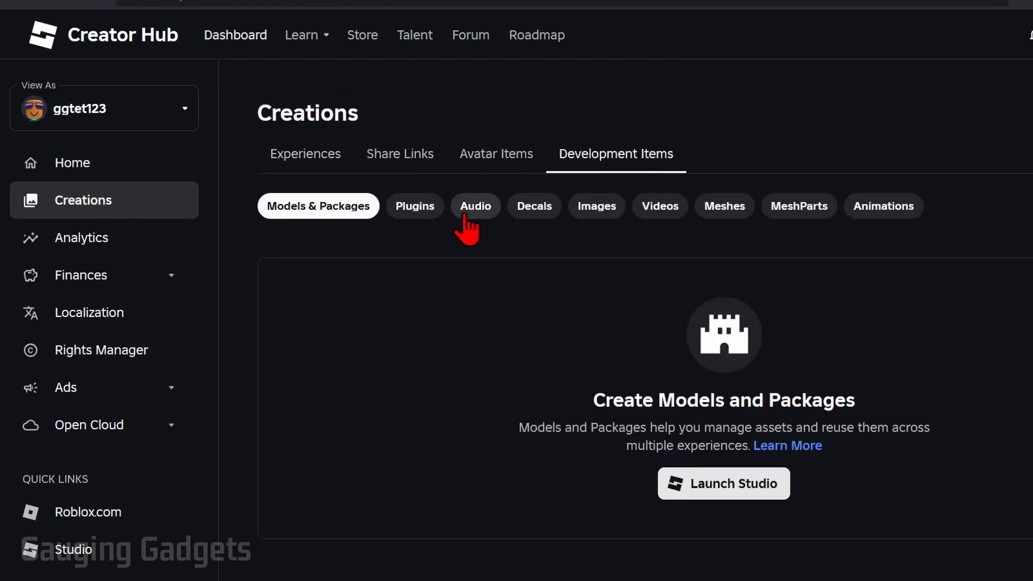
Filter Development Items to Audio and start a new audio asset upload
click(475, 205)
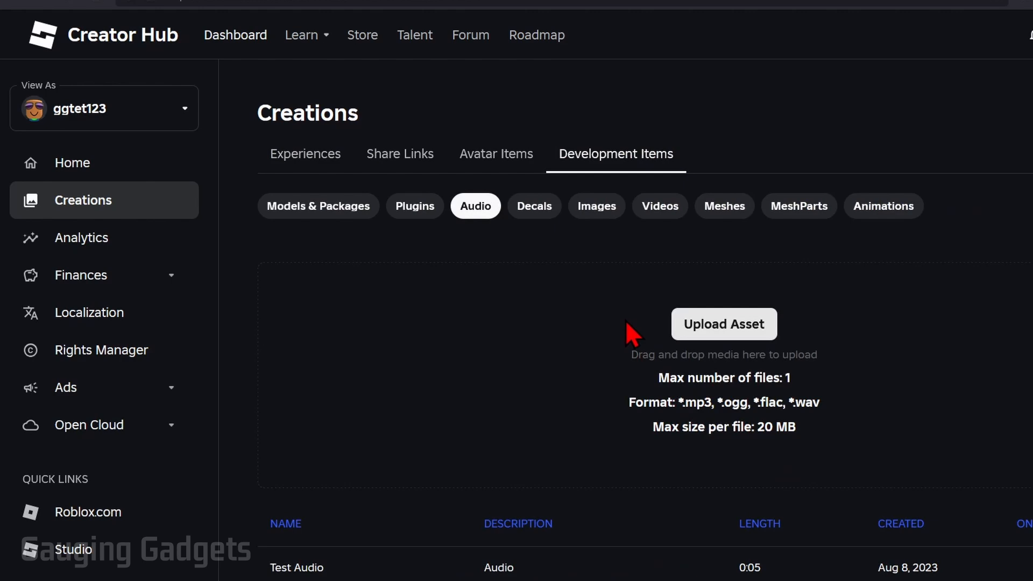
mouse_move(689, 432)
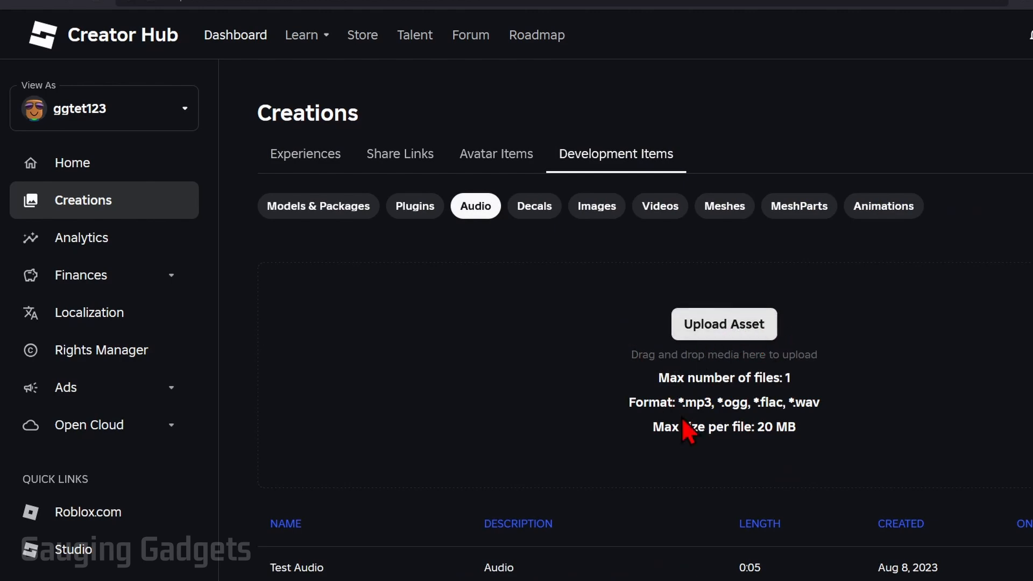
mouse_move(729, 404)
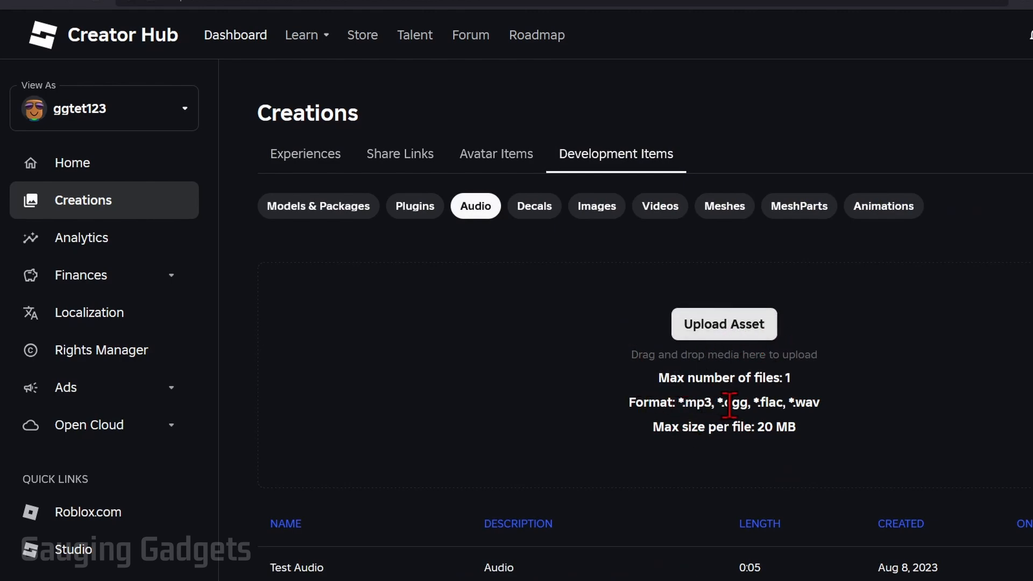
mouse_move(768, 401)
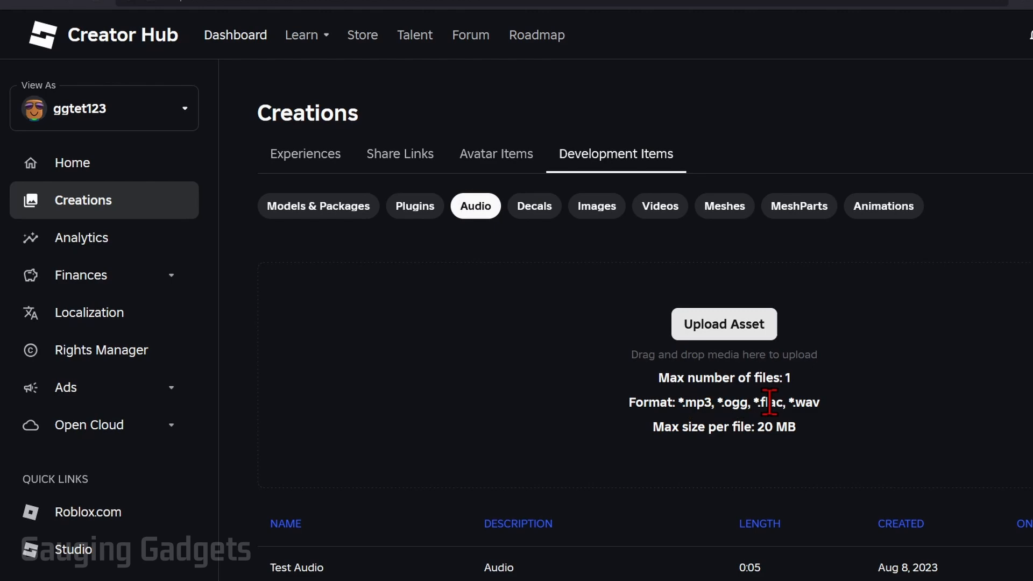
mouse_move(754, 405)
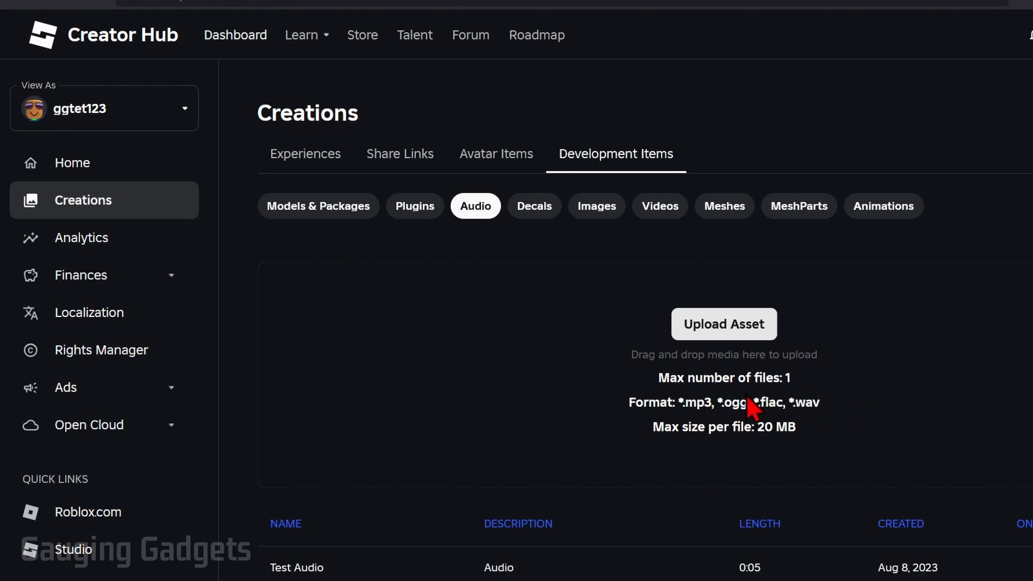
mouse_move(894, 413)
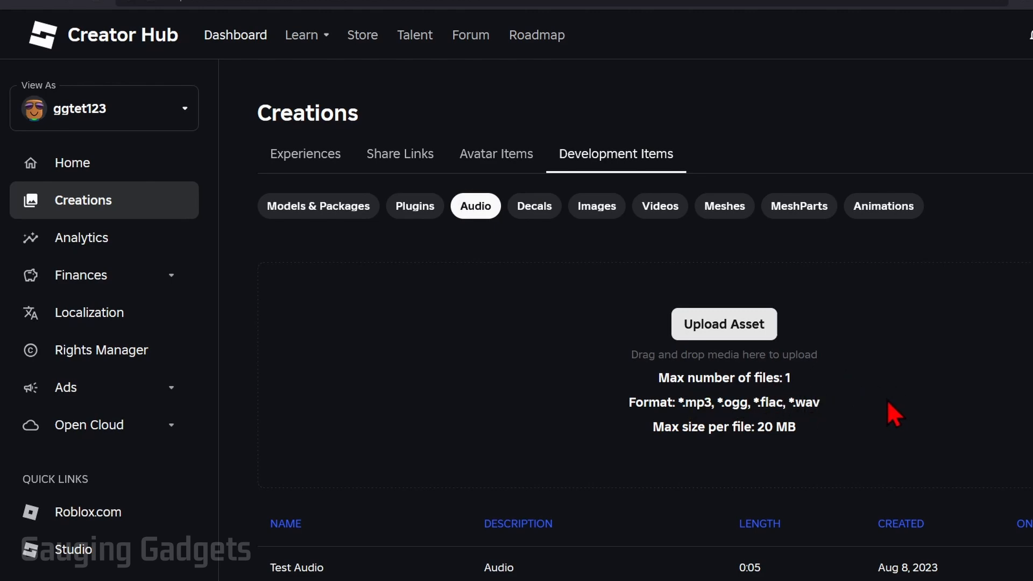
mouse_move(893, 412)
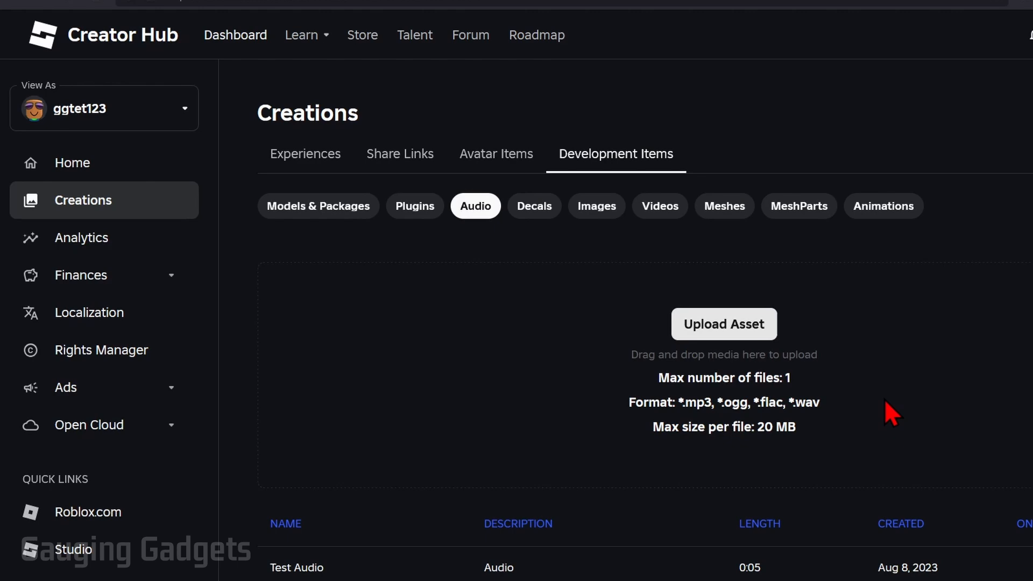
mouse_move(695, 409)
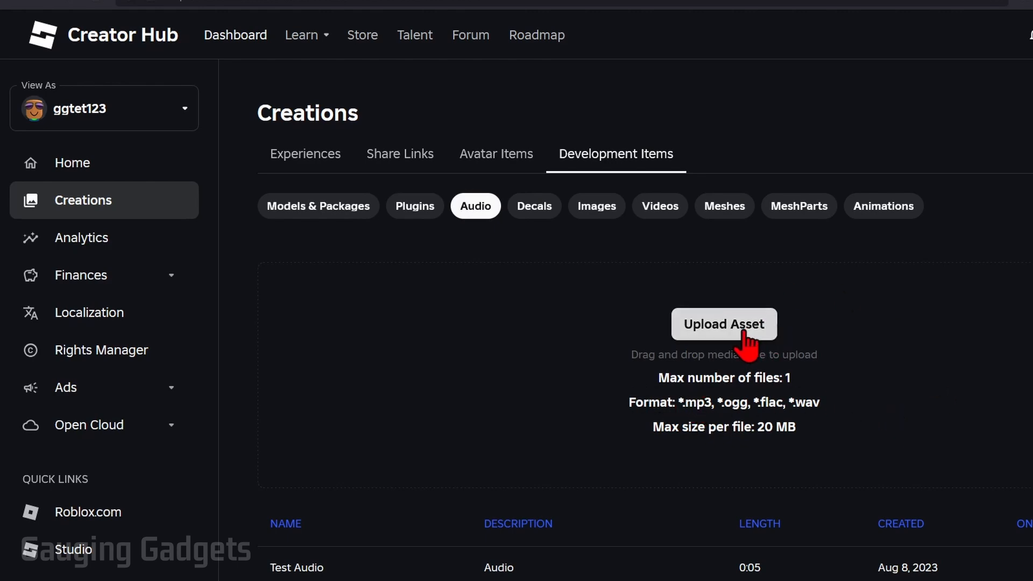
click(723, 324)
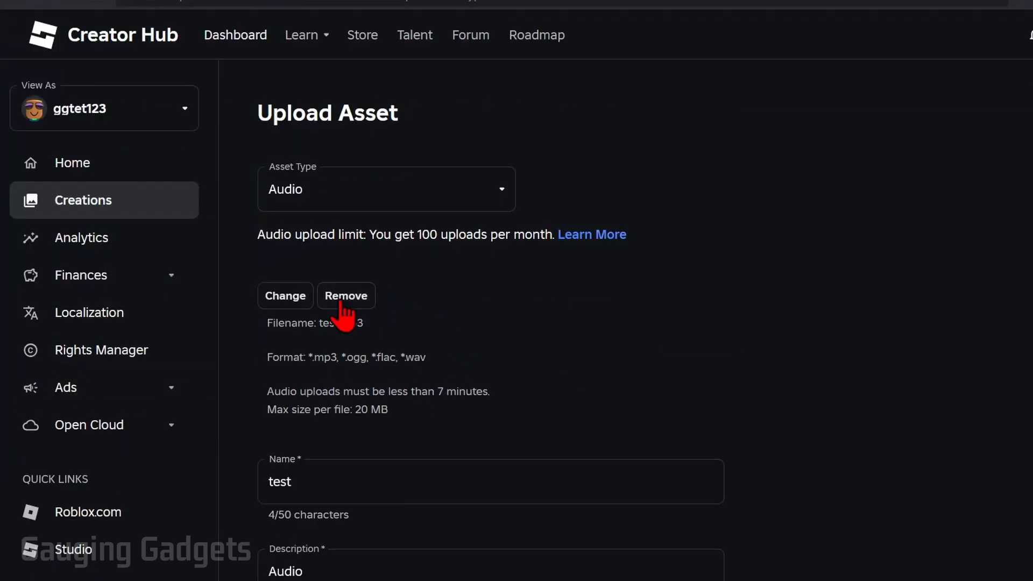
Submit the upload of test.mp3 as an audio asset named 'test'
scroll(down, 3)
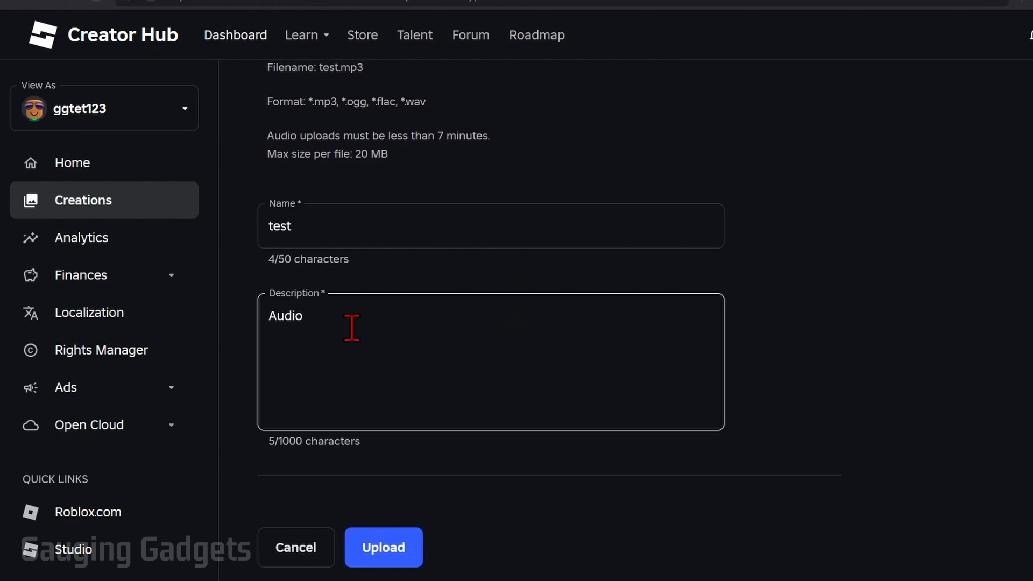
click(383, 546)
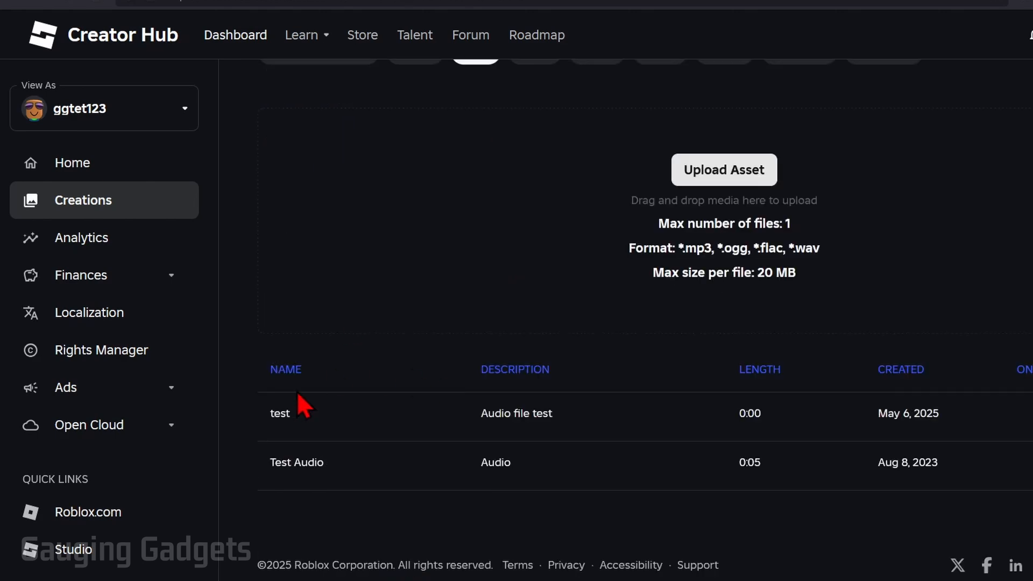
Copy the asset ID of the new 'test' audio from its row menu
scroll(up, 3)
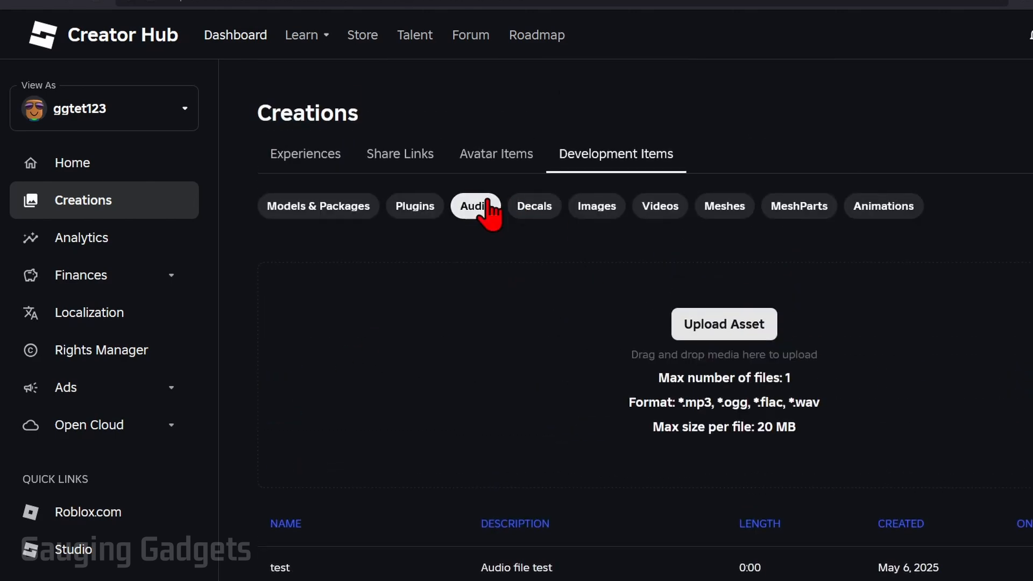
scroll(down, 3)
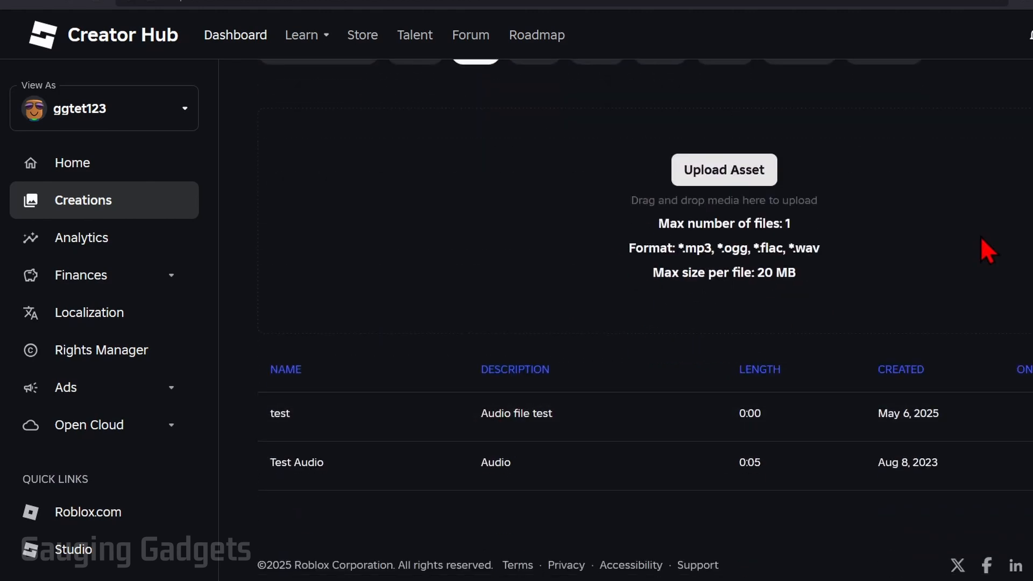
mouse_move(998, 267)
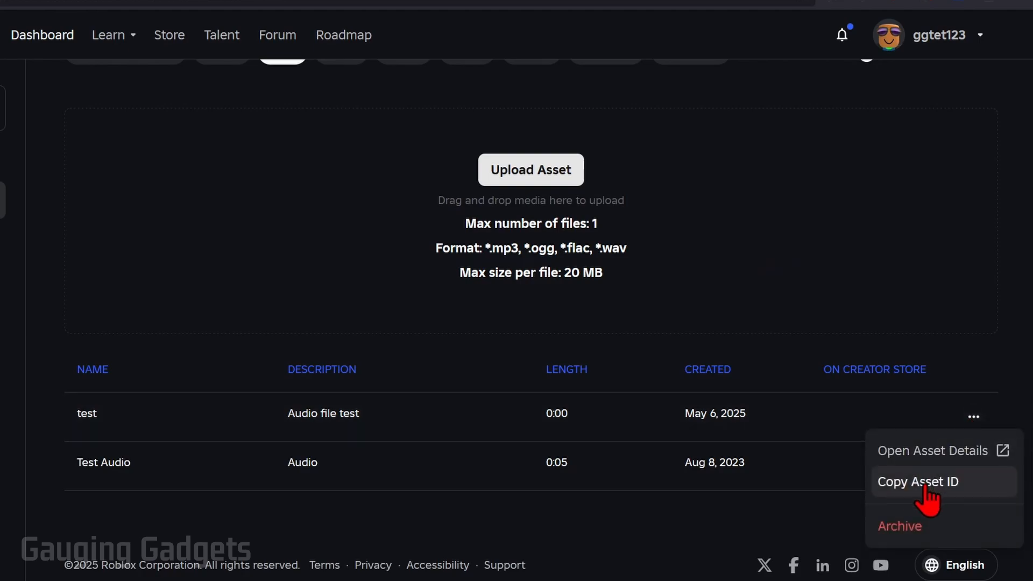
click(918, 482)
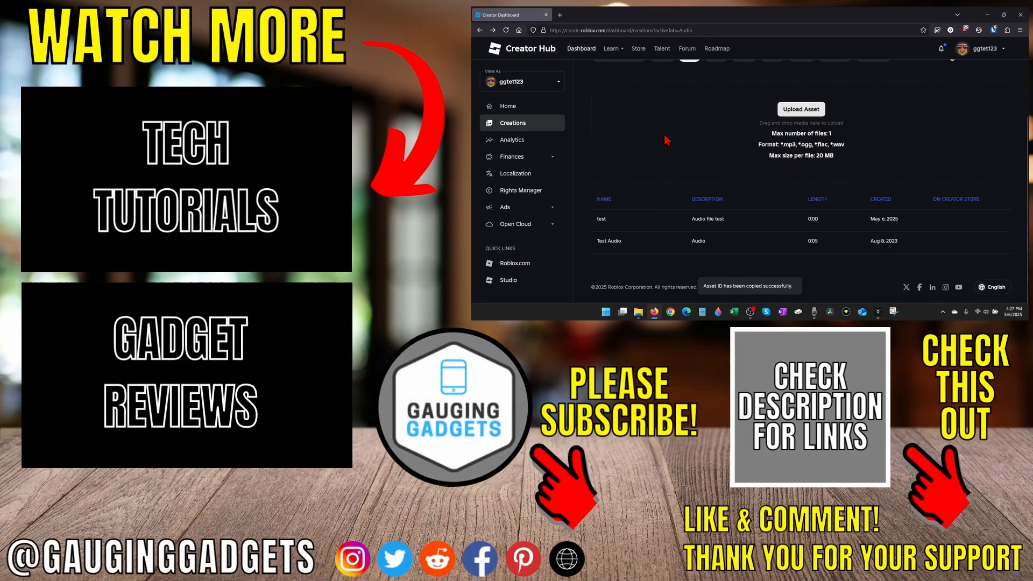